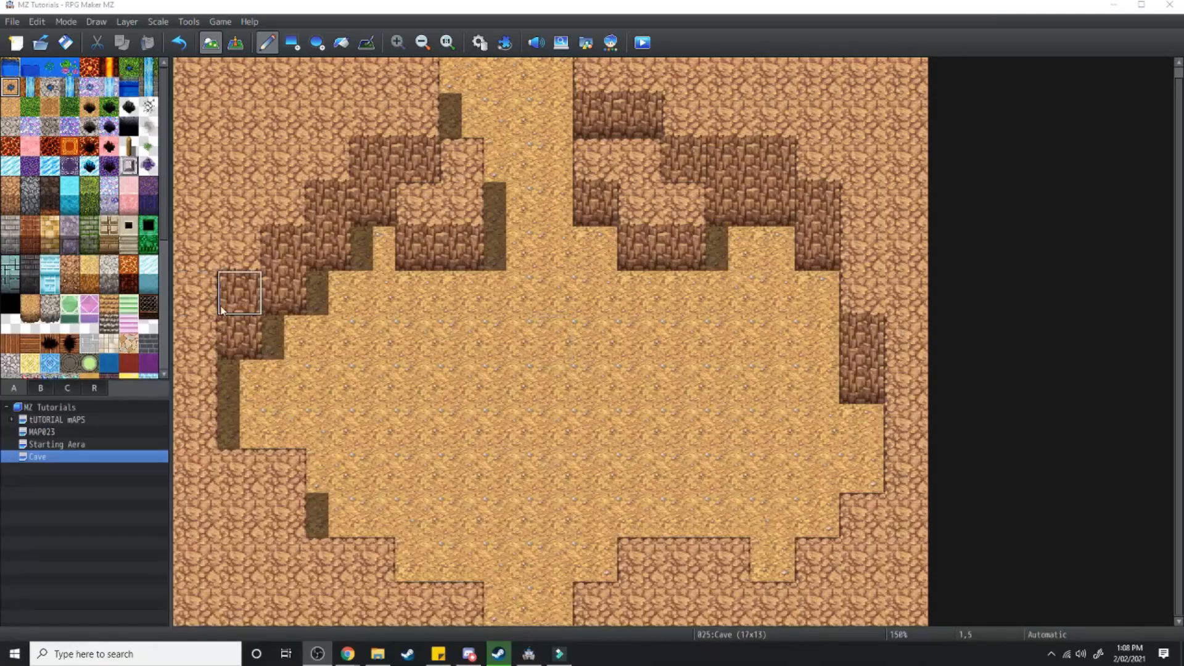
pyautogui.moveTo(461, 337)
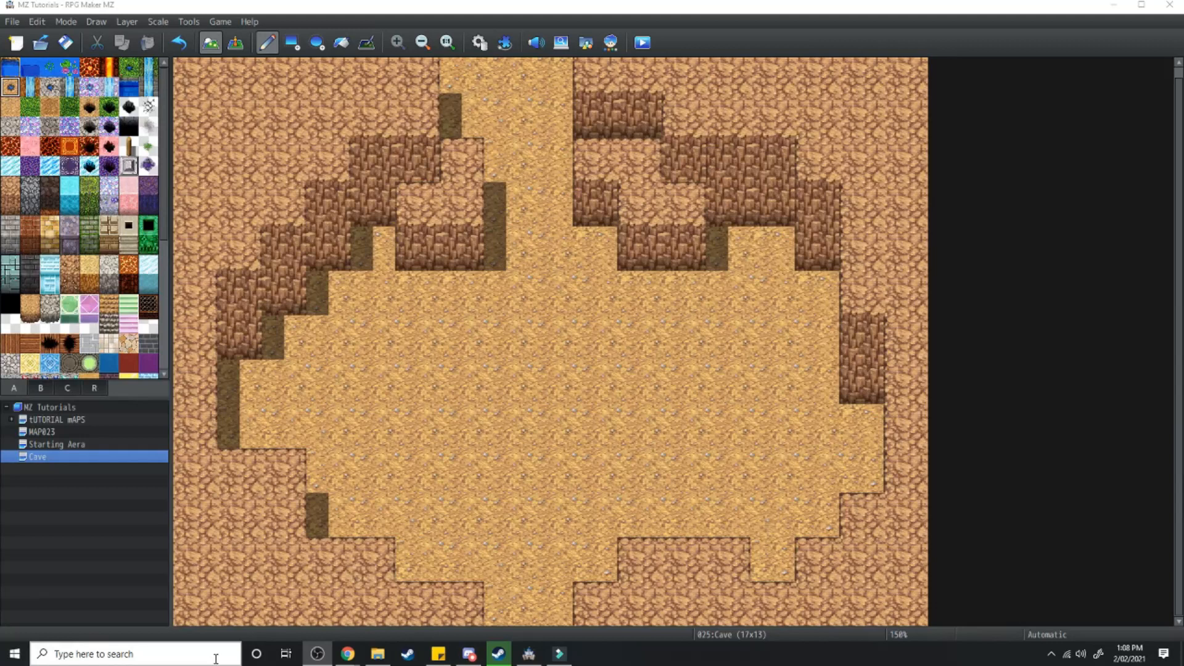
# Step: Bring up the Photoshop puzzle sketch of boulders, push arrows, ponds and the goal
pyautogui.click(589, 654)
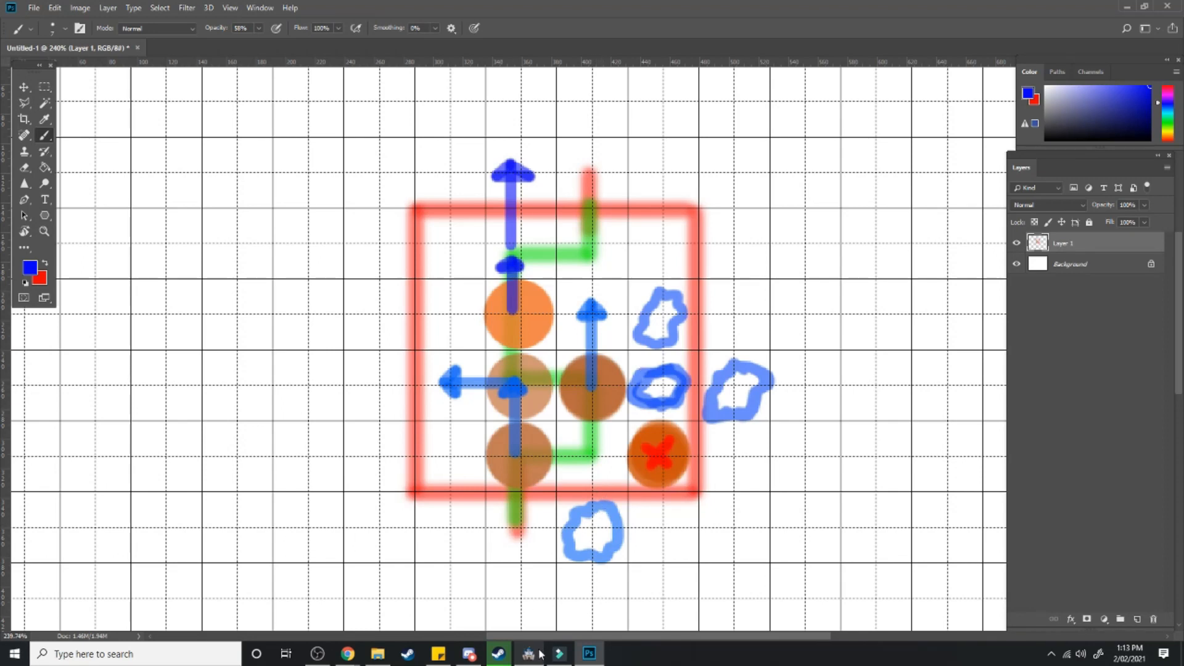
# Step: Create a boulder event on a cave floor tile with a 'Player is facing Up' branch
pyautogui.click(528, 653)
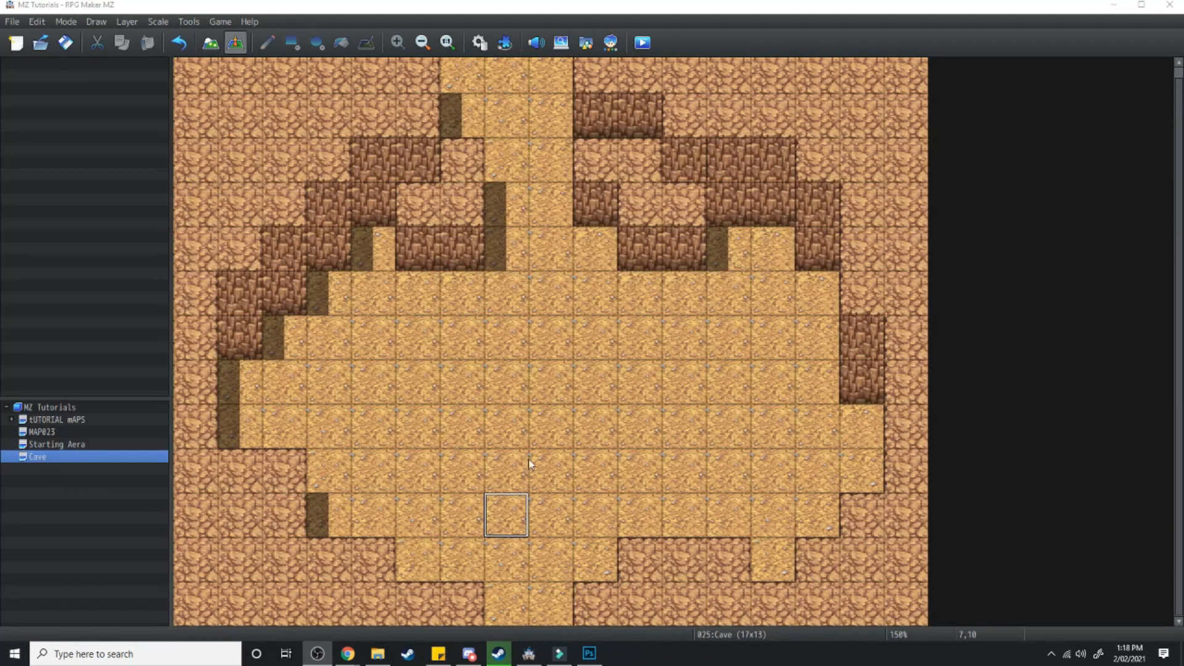
pyautogui.doubleClick(506, 516)
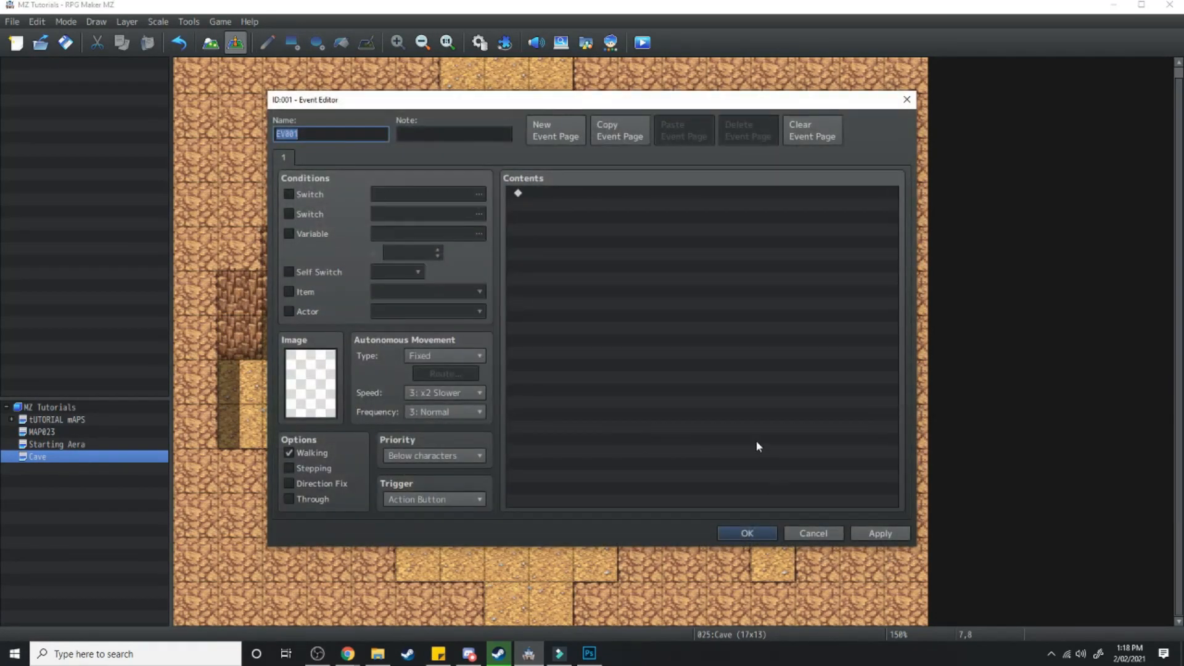
pyautogui.click(309, 383)
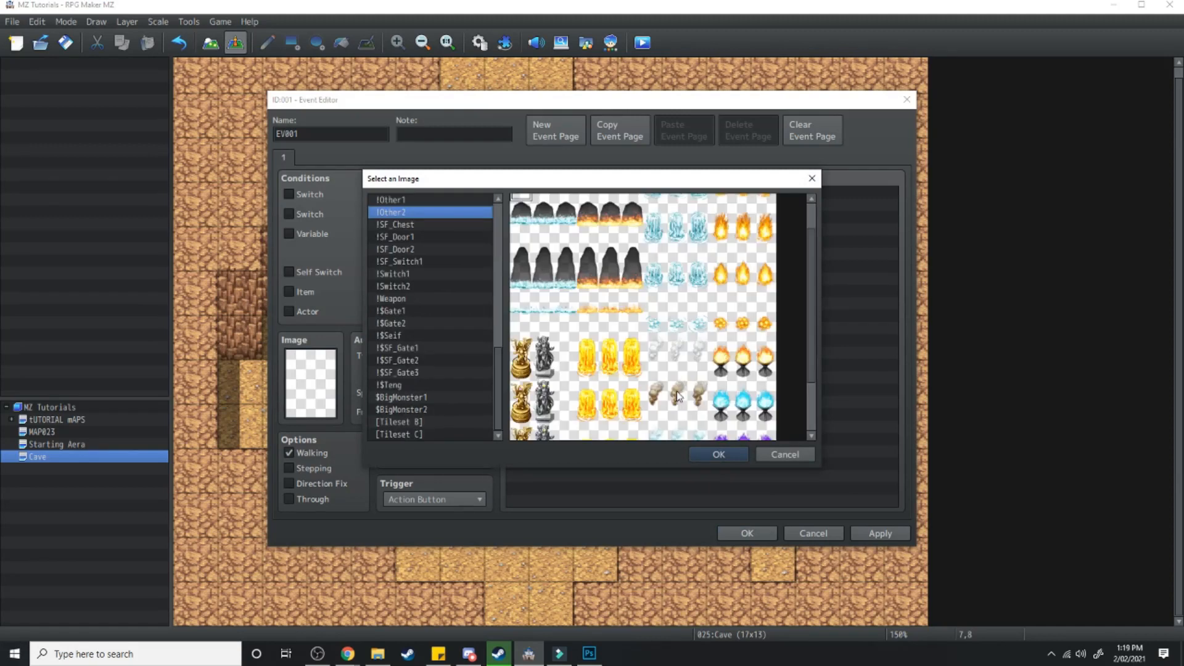
pyautogui.click(391, 200)
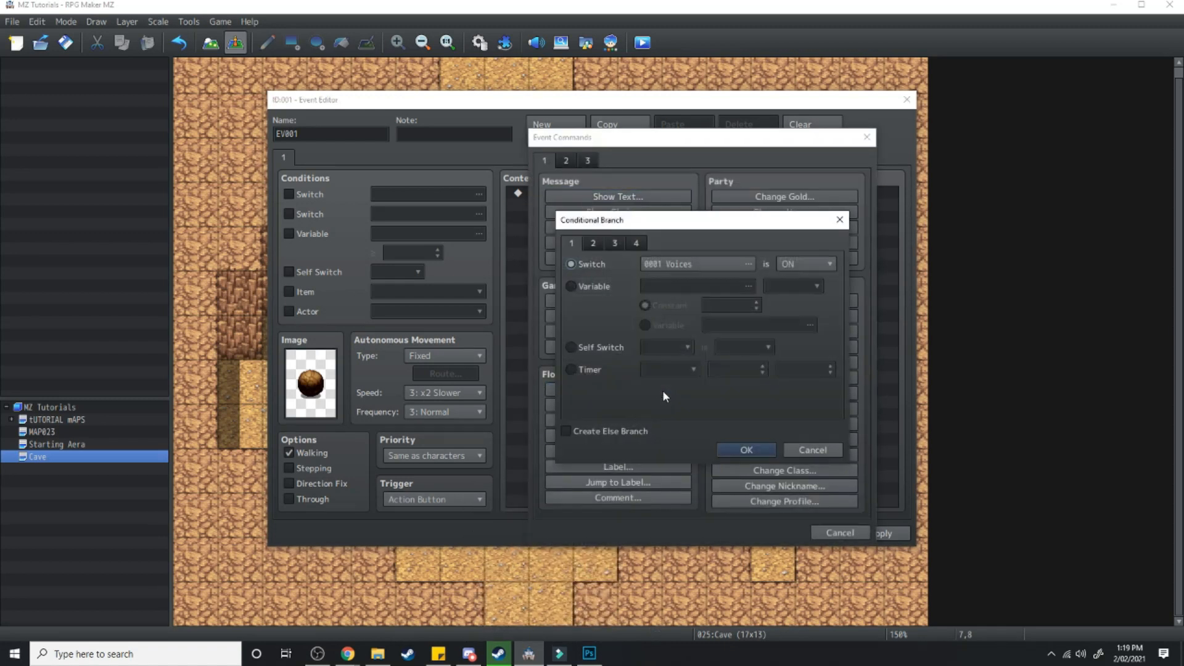
pyautogui.click(615, 242)
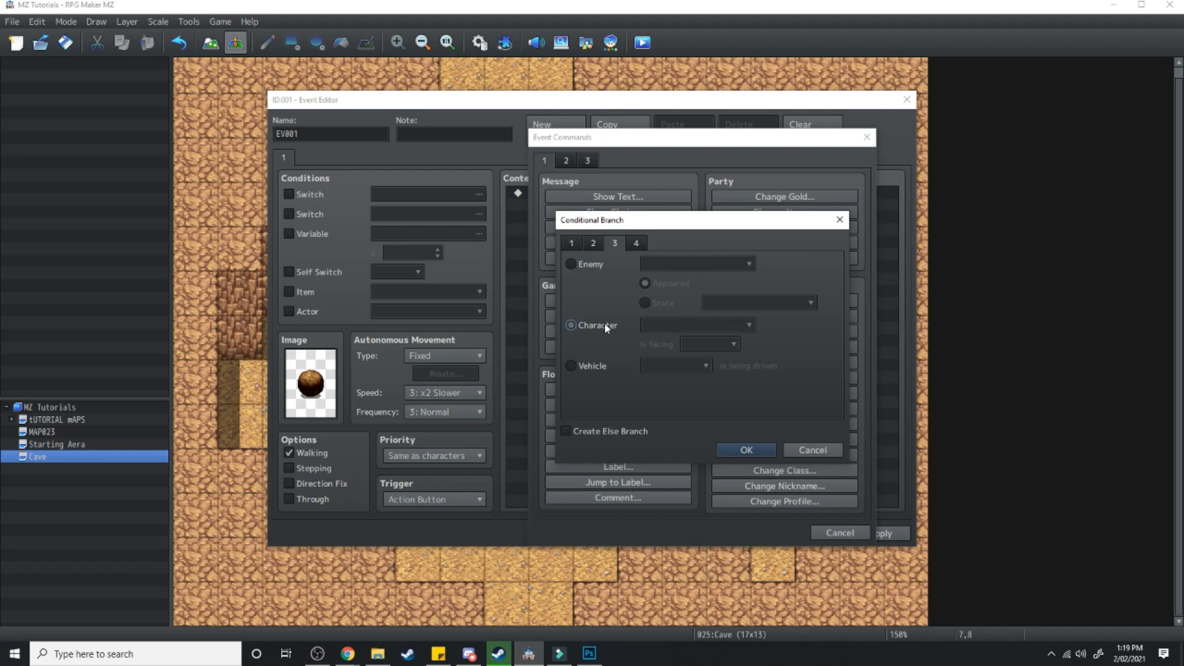
pyautogui.click(707, 344)
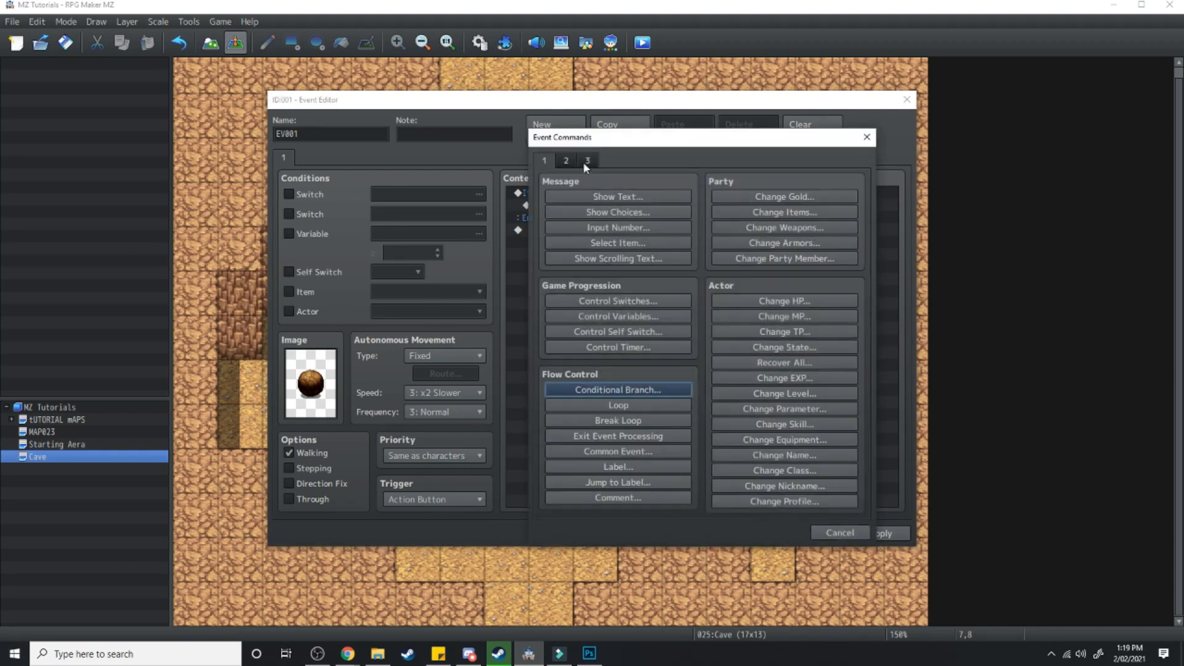
# Step: Inside the branch, add a Move Up movement route with Skip and Wait
pyautogui.click(566, 160)
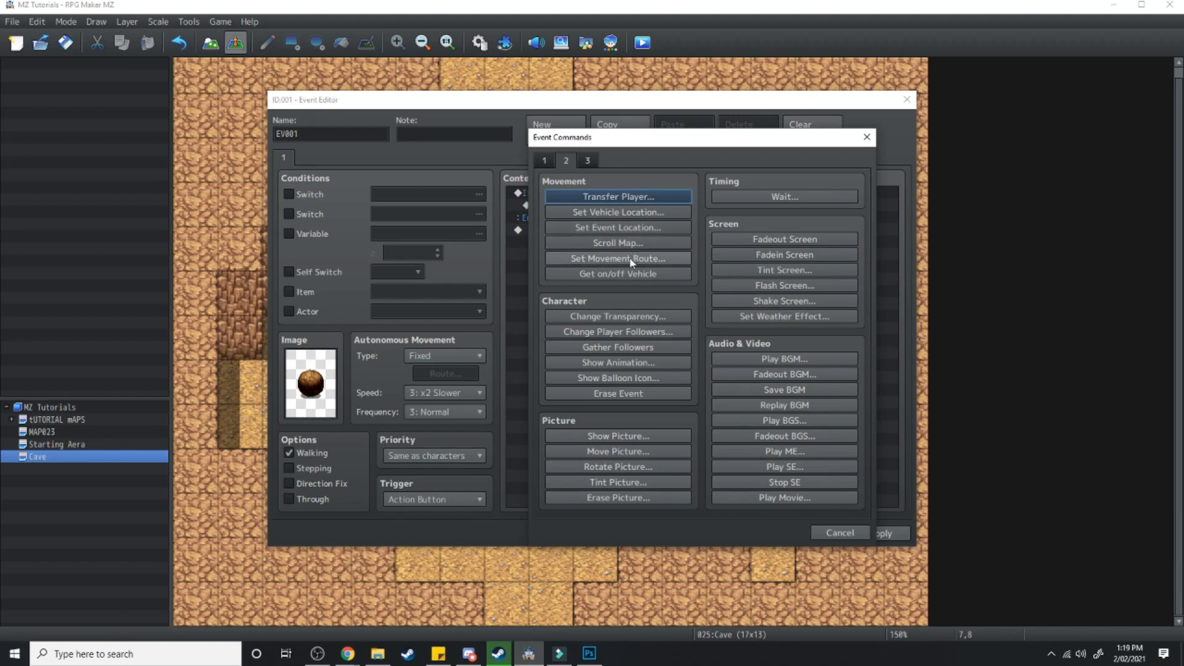
pyautogui.click(617, 258)
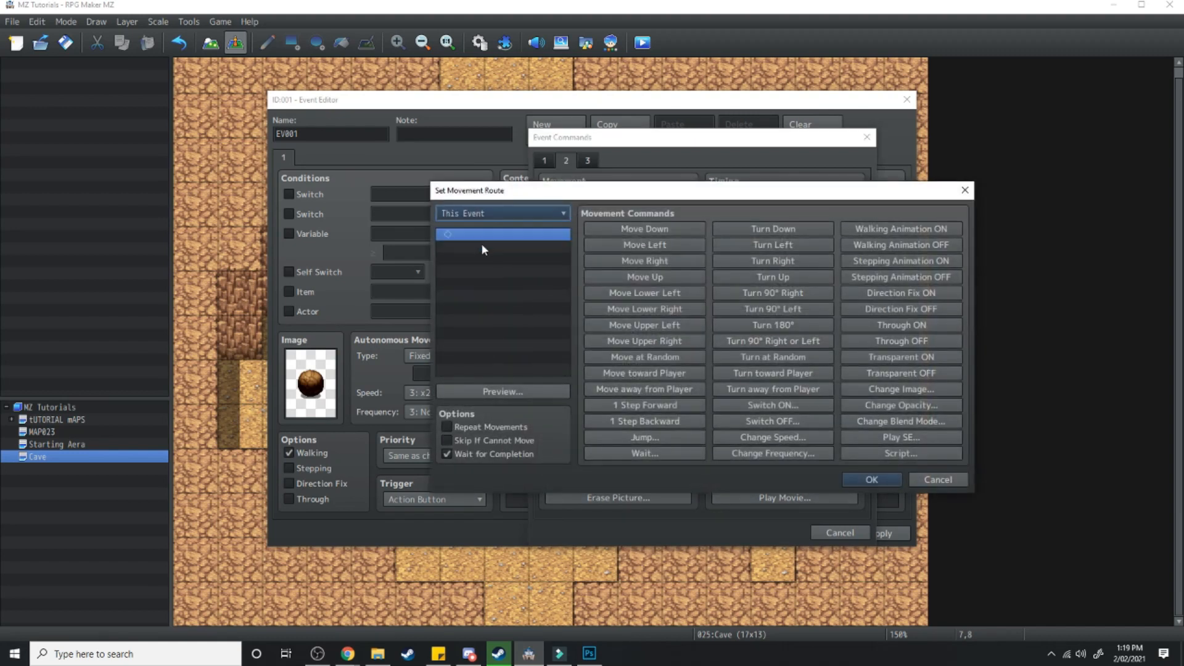
pyautogui.click(643, 277)
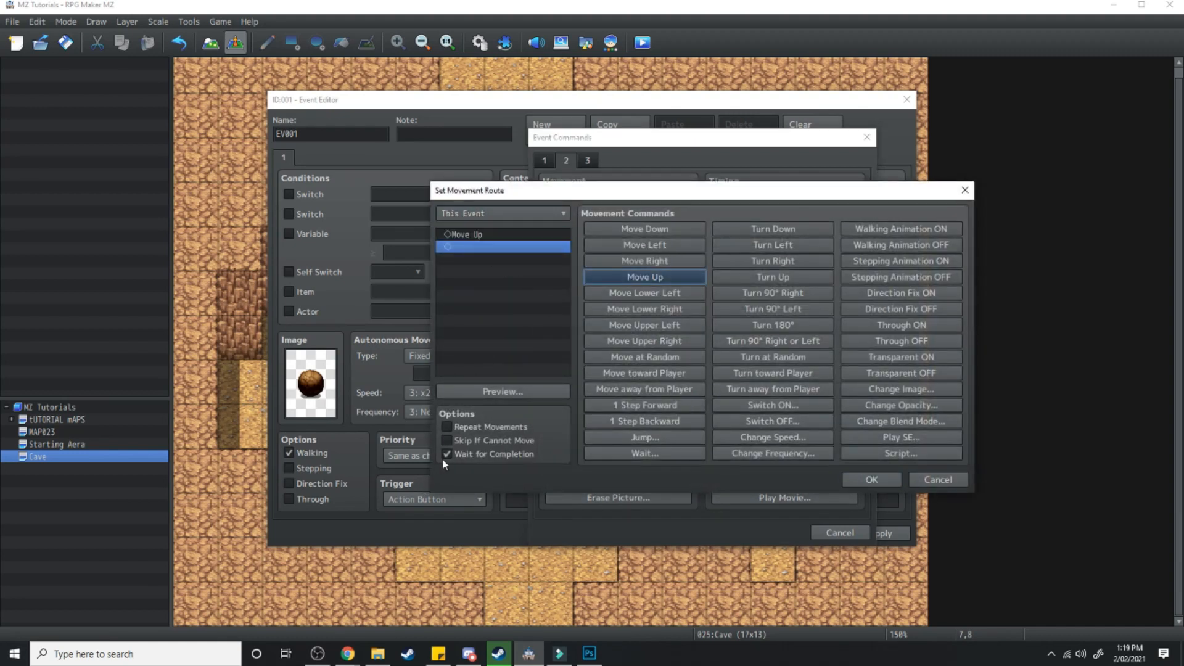
pyautogui.click(446, 454)
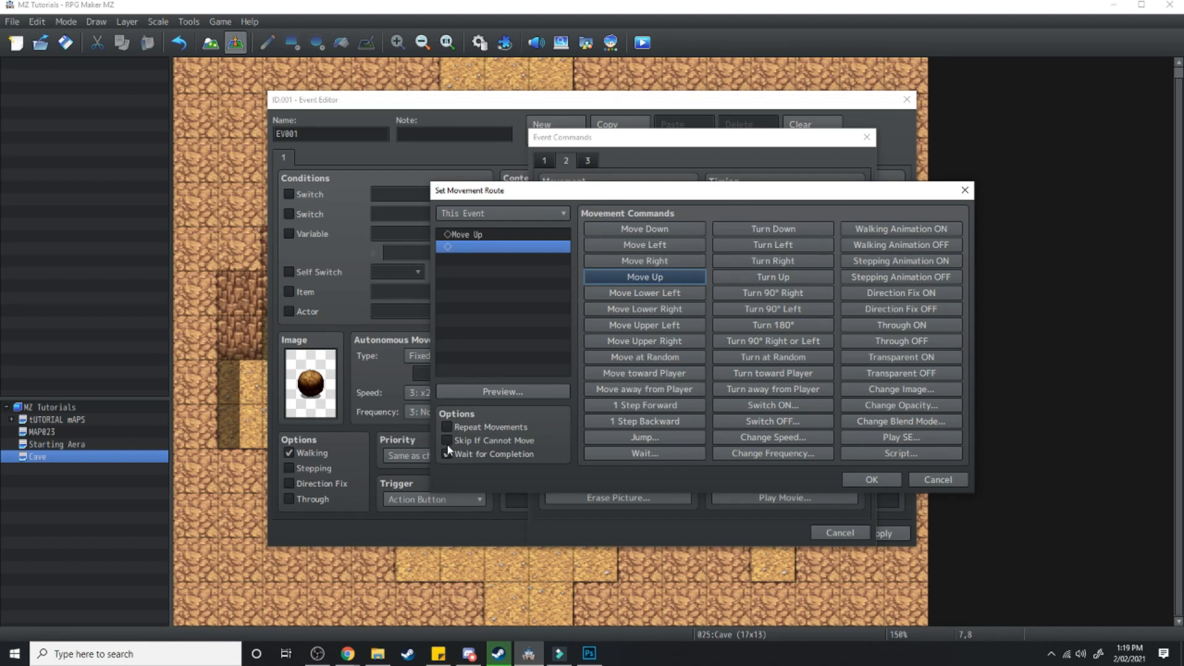
pyautogui.click(447, 440)
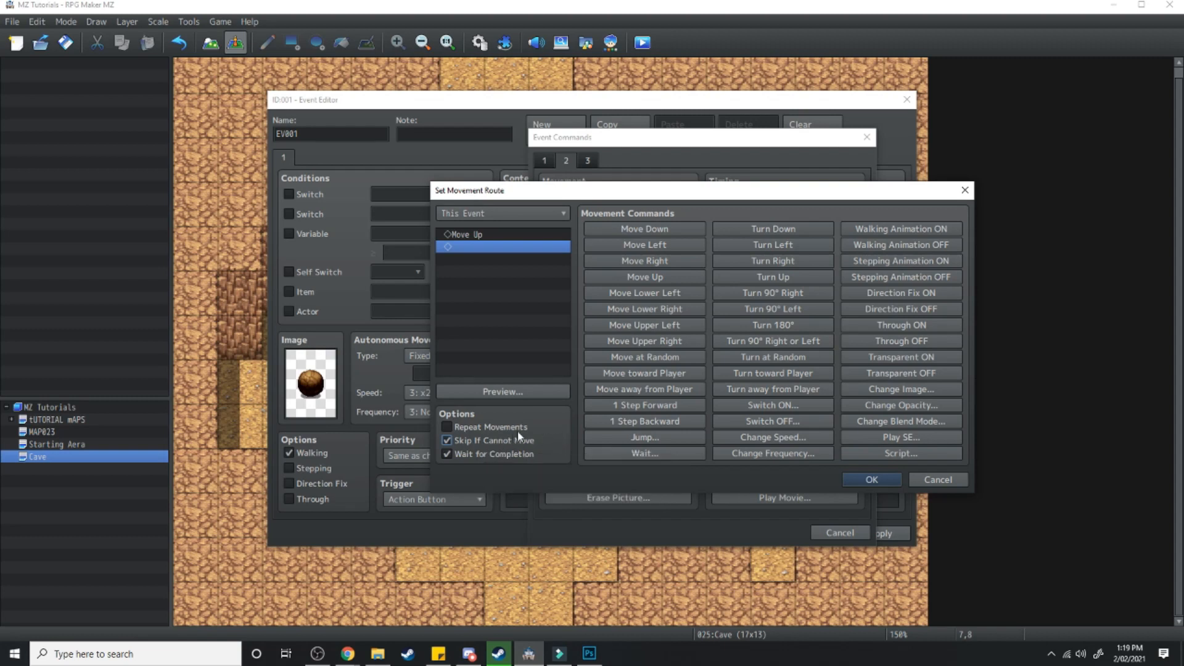
pyautogui.click(871, 480)
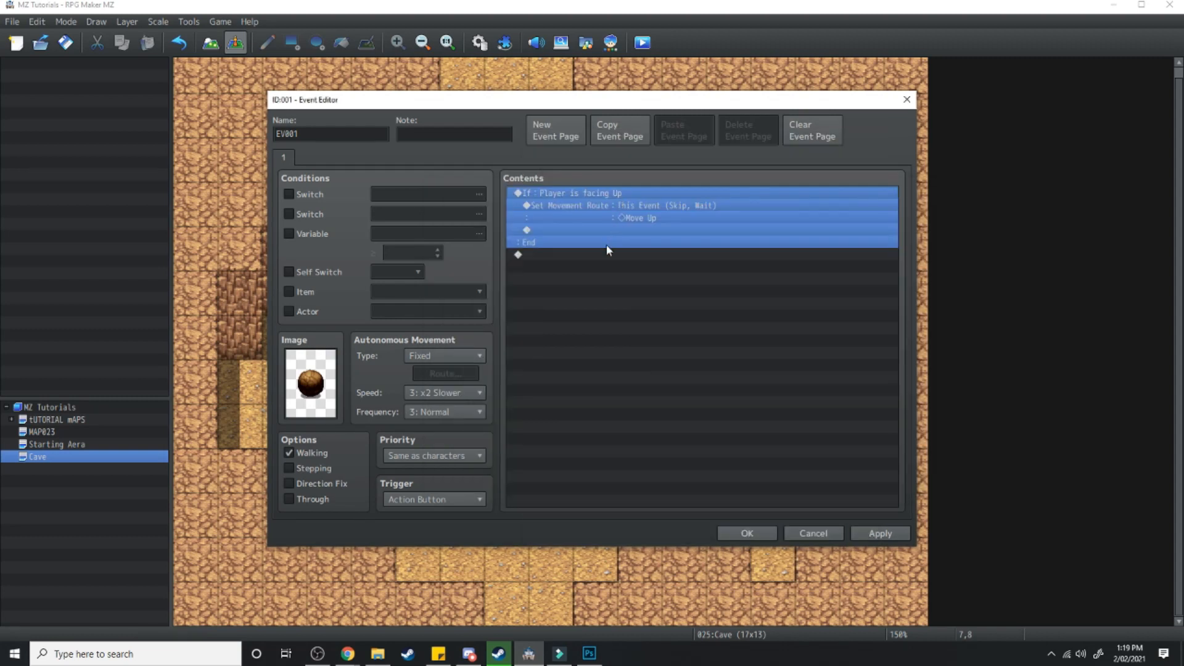
# Step: Change the copied branch to 'facing Down' with a Move Down route, then copy the command
pyautogui.rightClick(609, 252)
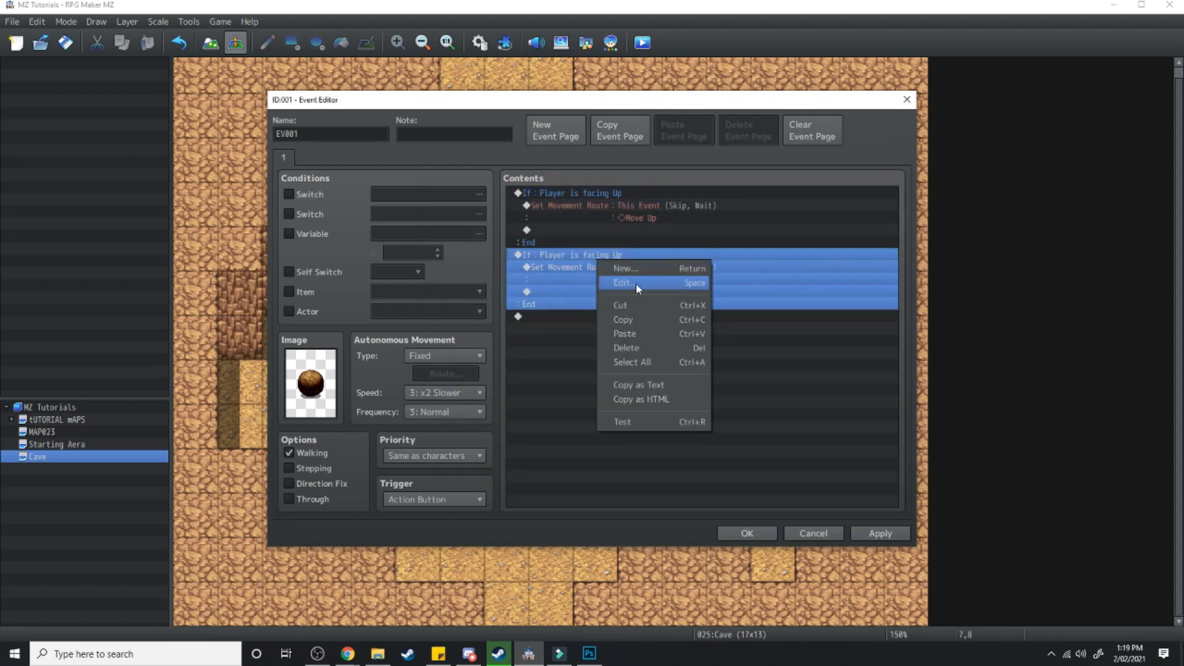
pyautogui.click(622, 282)
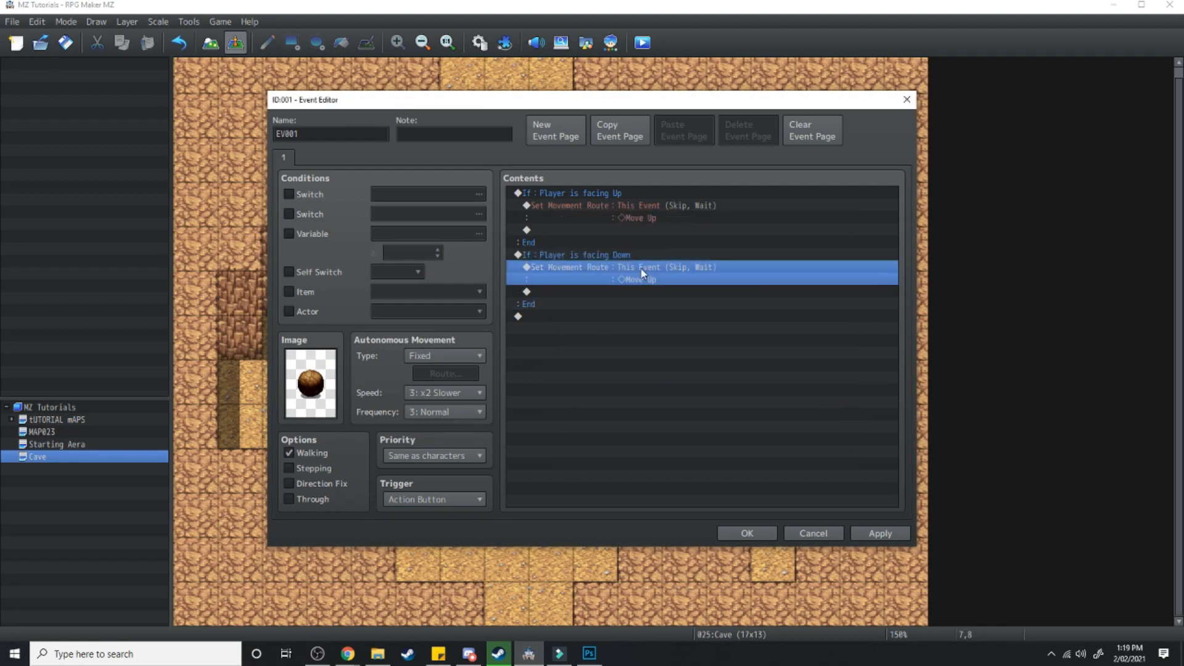
pyautogui.doubleClick(637, 272)
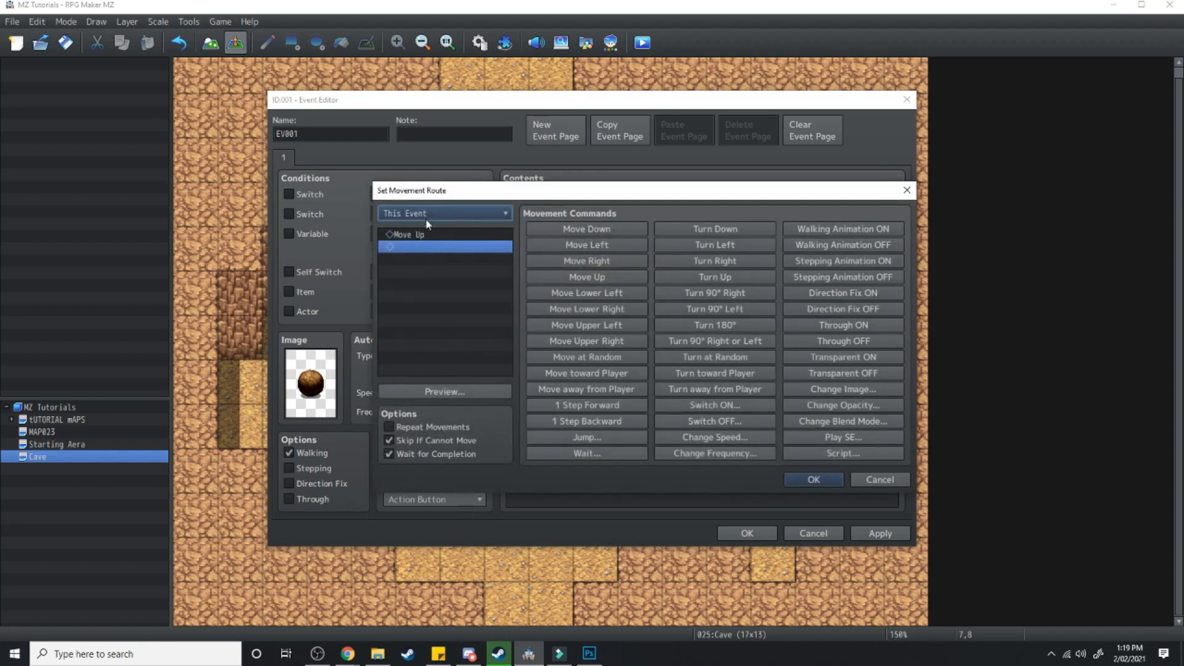
pyautogui.click(586, 228)
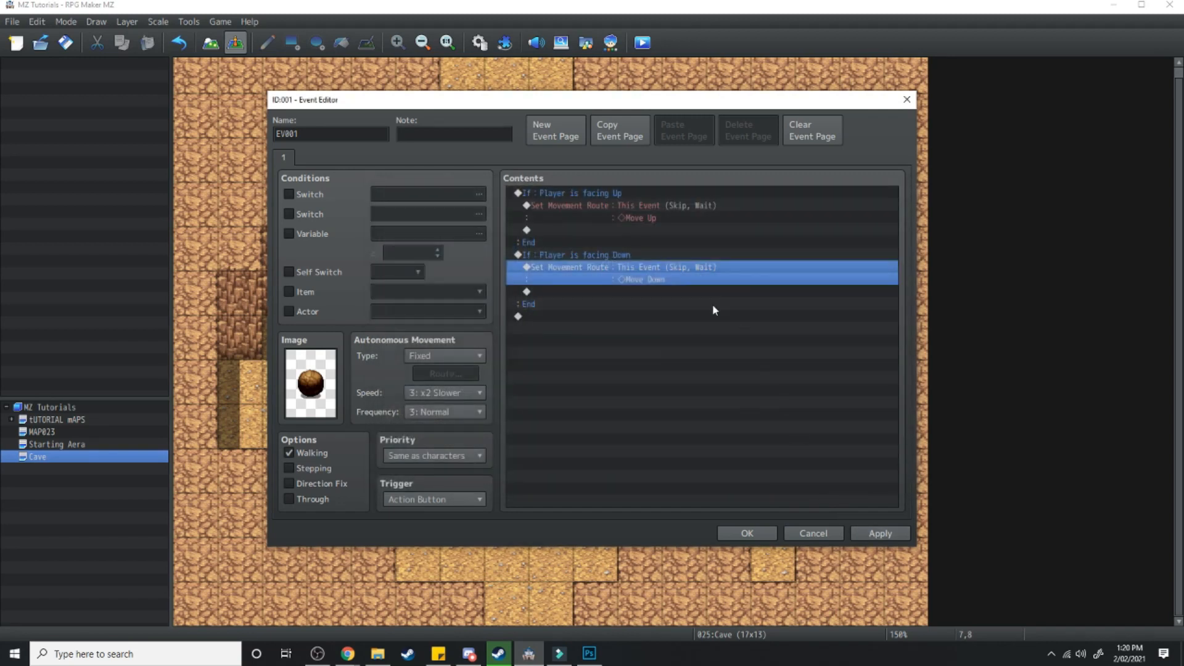
pyautogui.rightClick(581, 328)
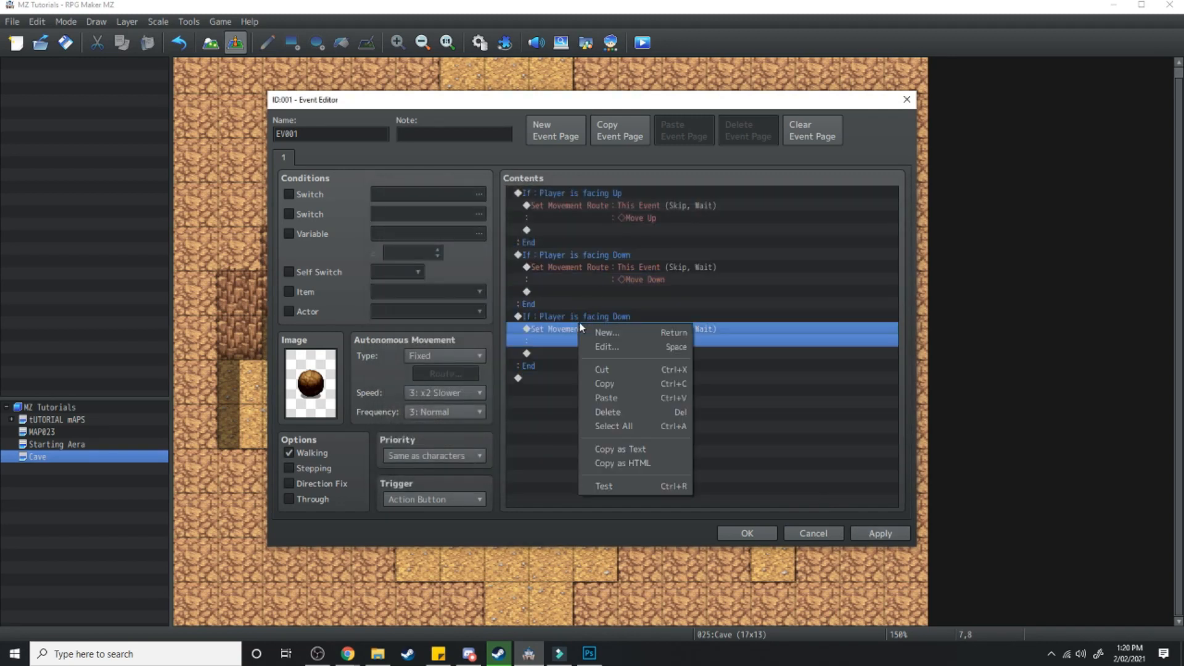
pyautogui.click(606, 347)
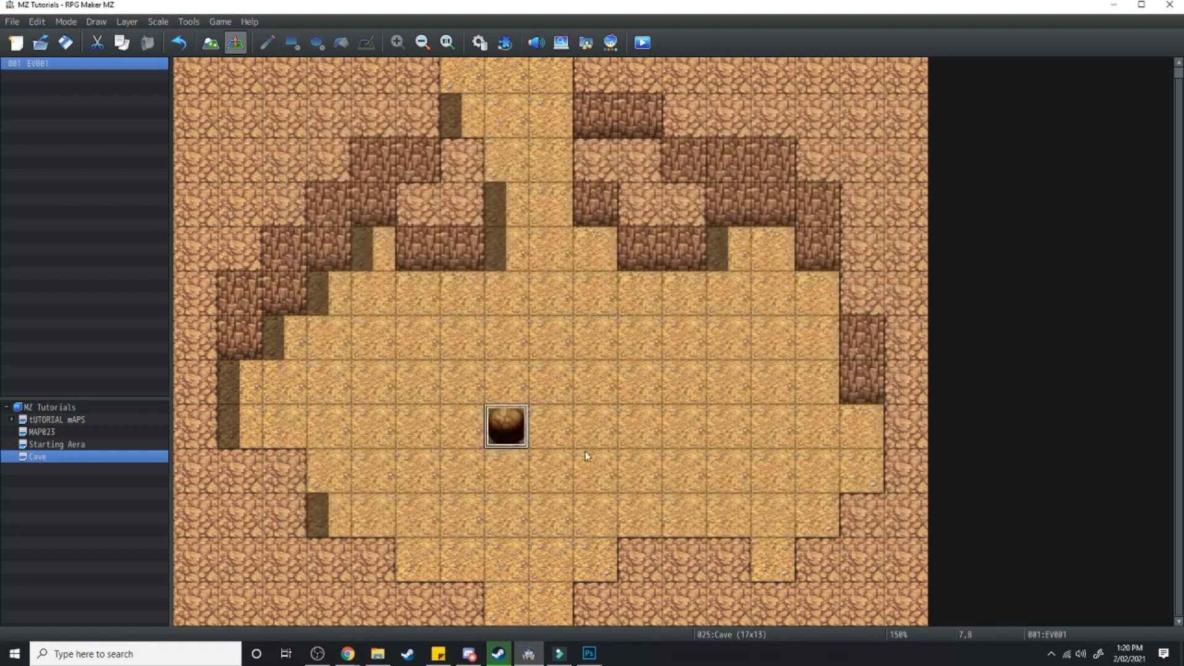
pyautogui.rightClick(585, 517)
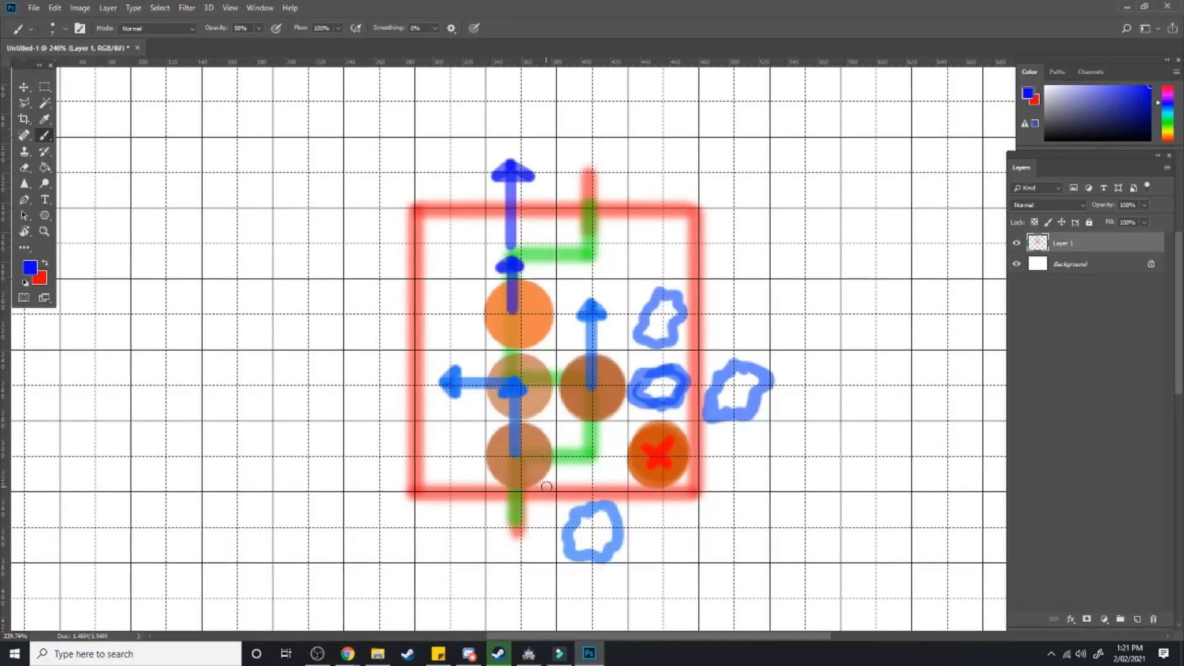
pyautogui.moveTo(521, 472)
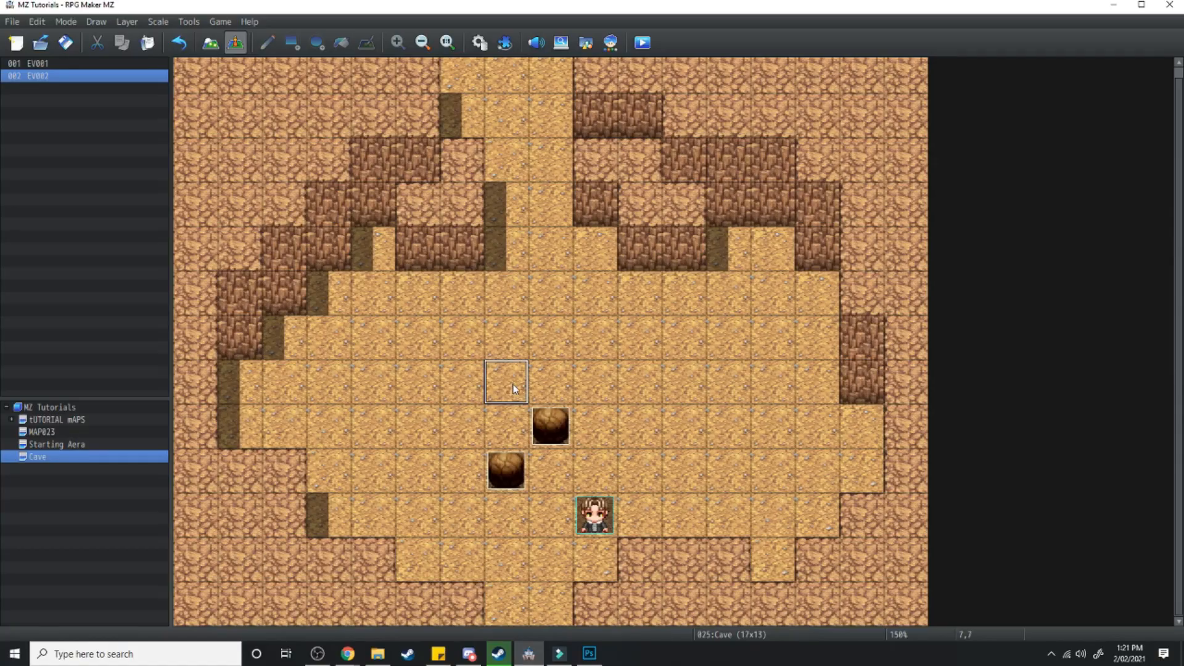
# Step: Compare boulder placement on the cave map against the Photoshop puzzle sketch
pyautogui.click(588, 653)
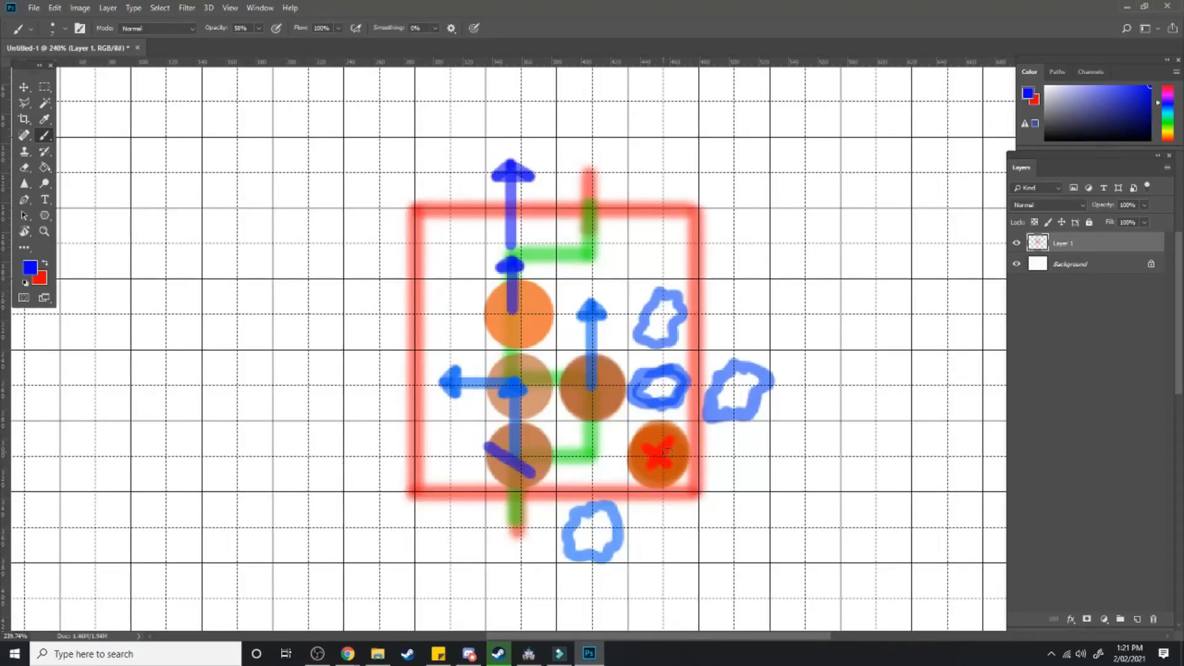
pyautogui.click(528, 654)
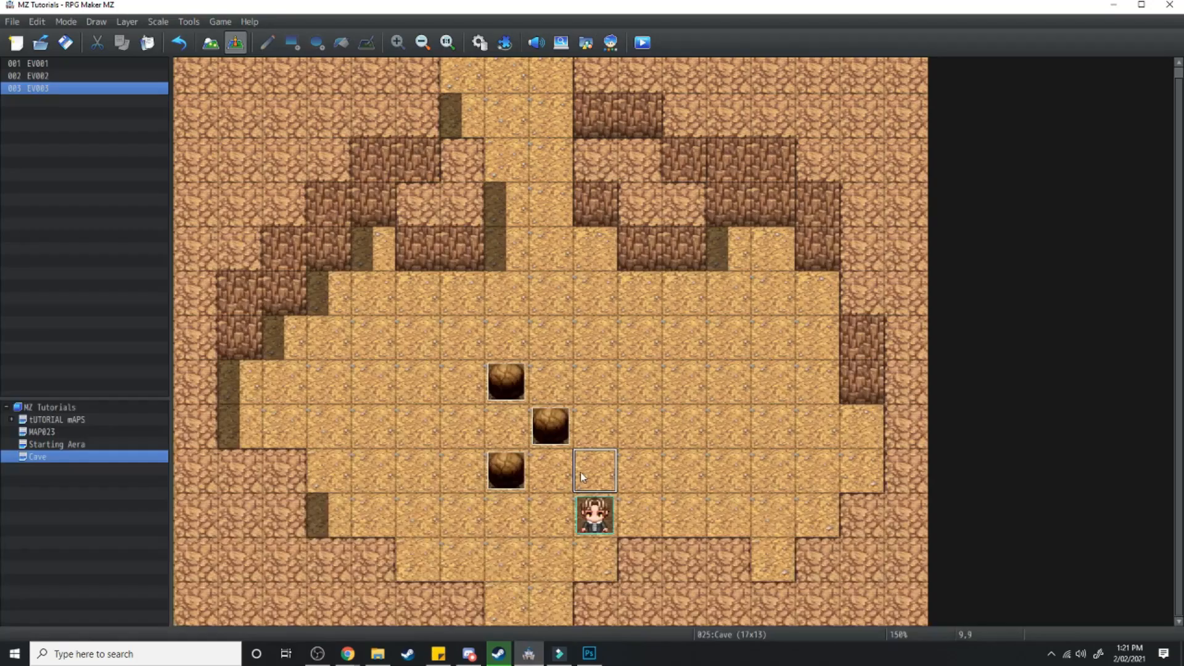
pyautogui.click(588, 653)
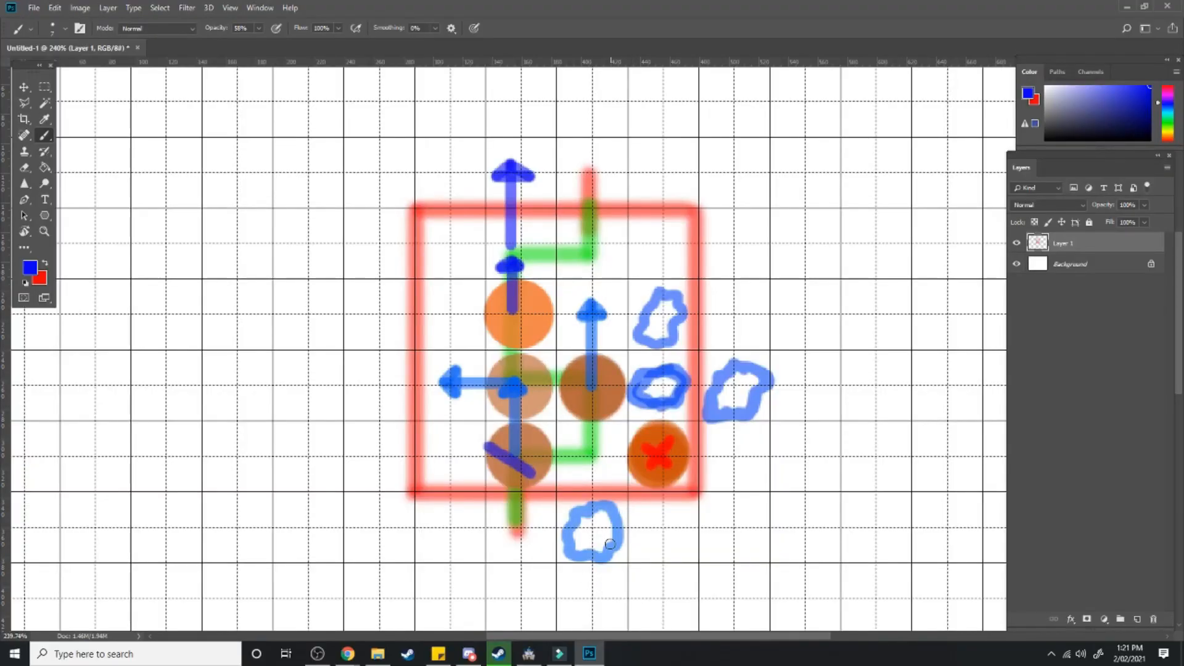
pyautogui.moveTo(708, 344)
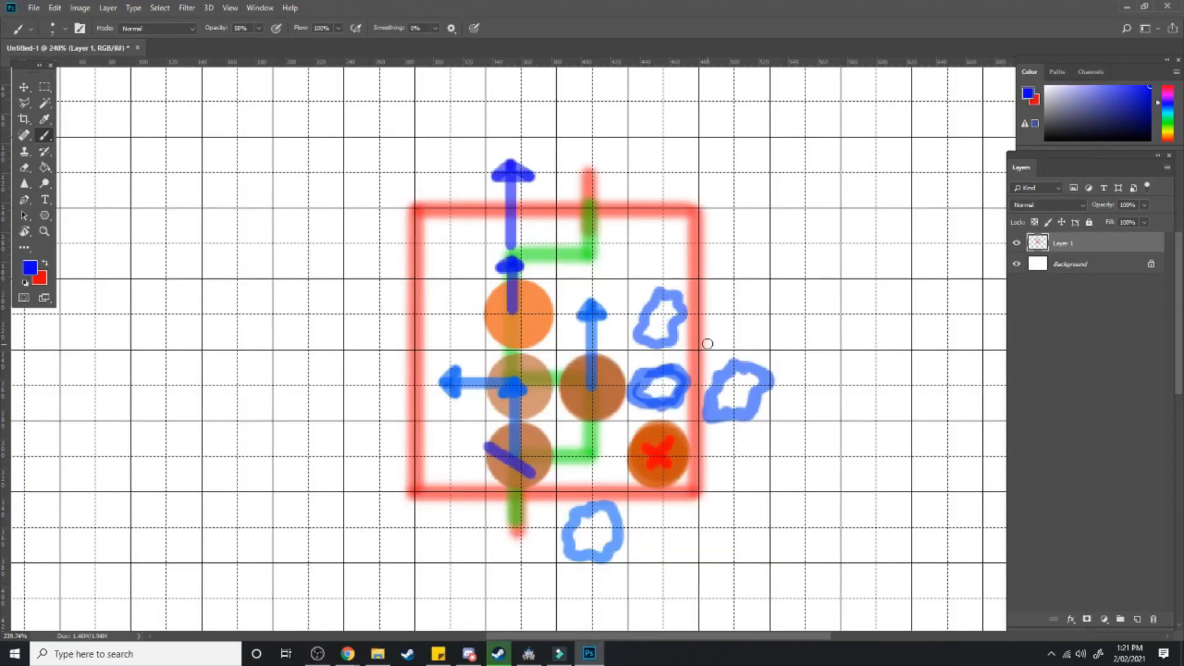
pyautogui.moveTo(678, 489)
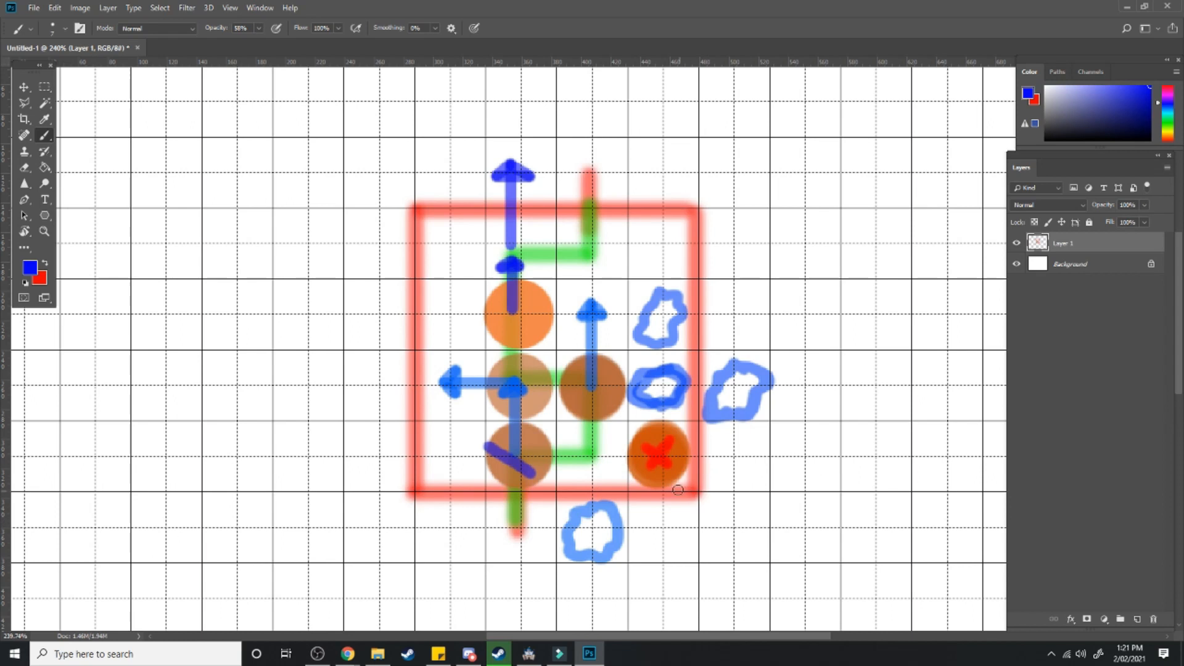
pyautogui.moveTo(629, 471)
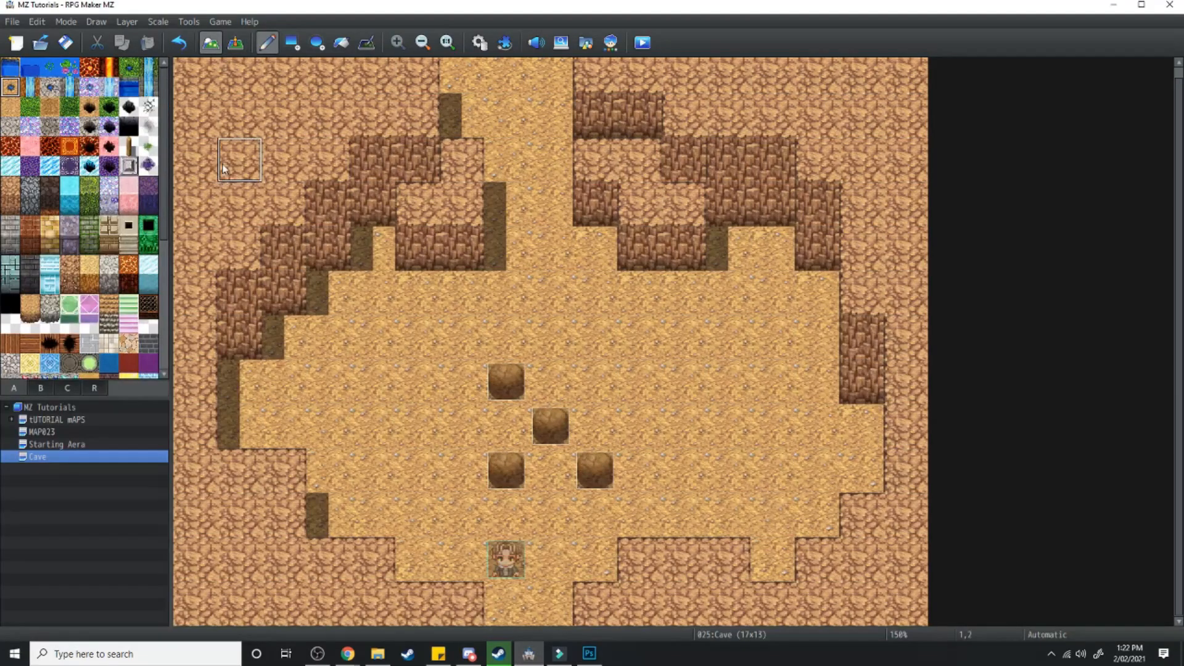
# Step: Begin painting ponds, rock piles and a dirt mound onto the cave floor
pyautogui.click(40, 387)
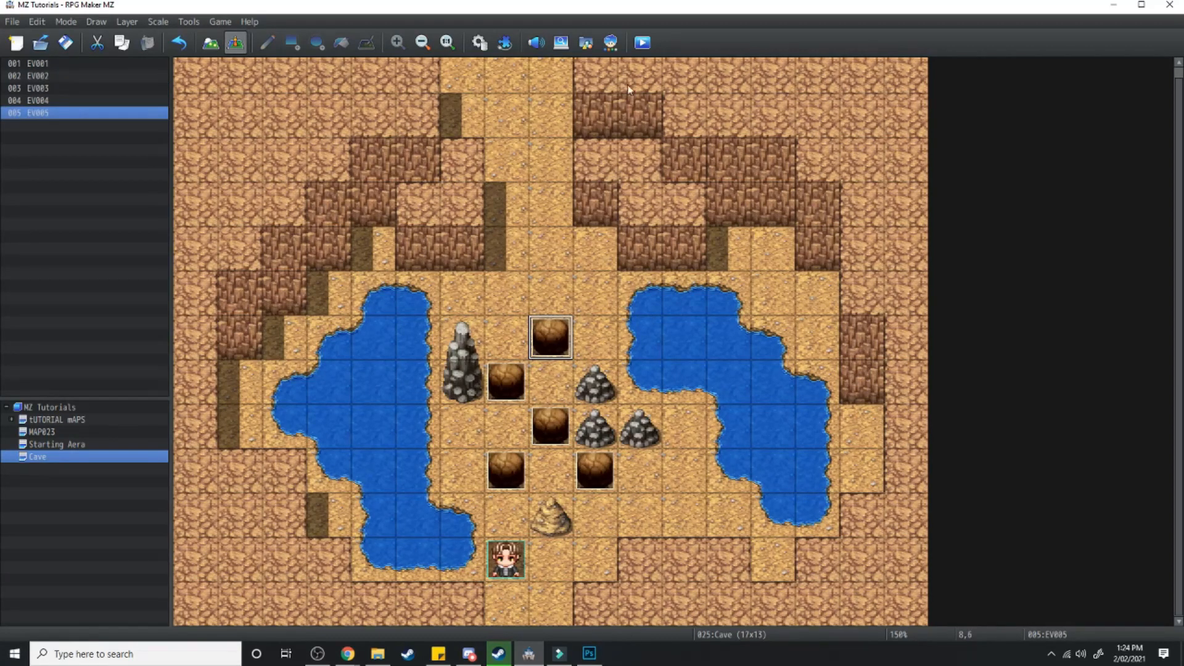
# Step: Playtest the cave map and push a boulder upward
pyautogui.click(642, 43)
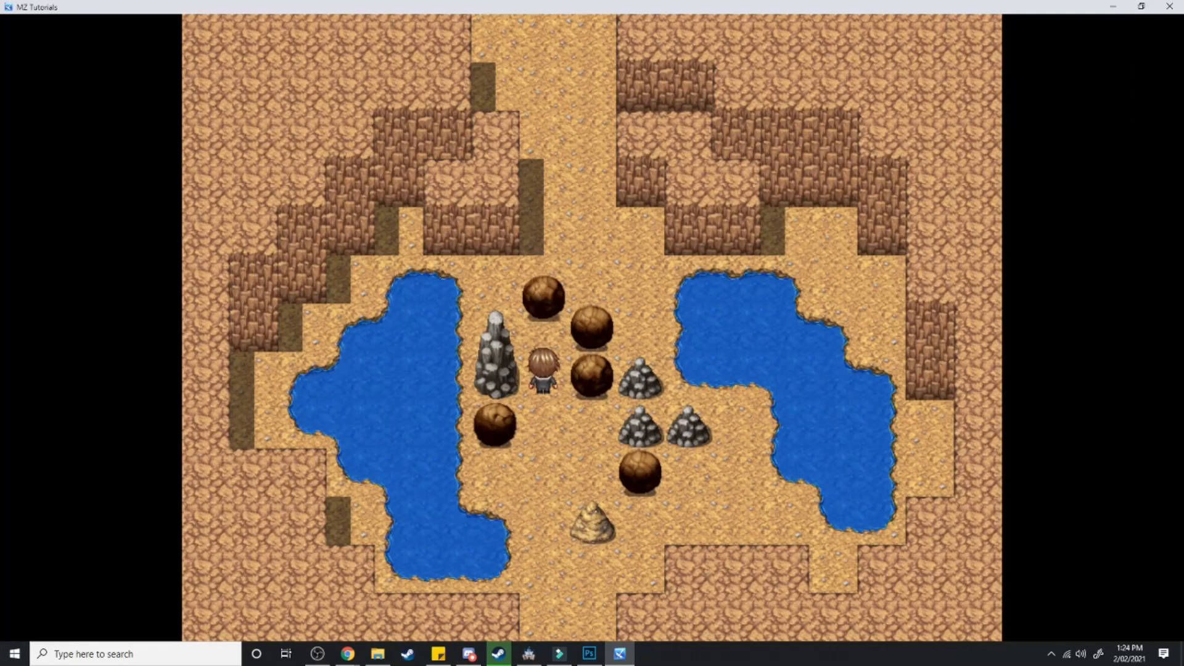
pyautogui.press('up')
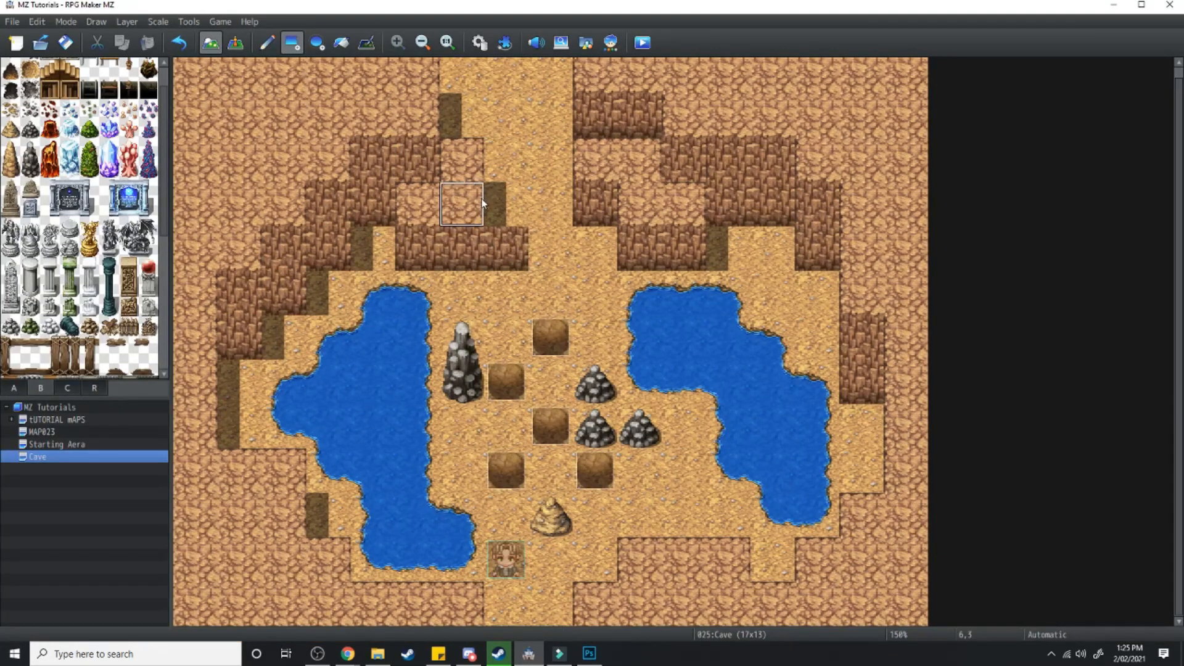
# Step: Add a treasure chest event above the rock pillar via Quick Event Creation
pyautogui.rightClick(461, 291)
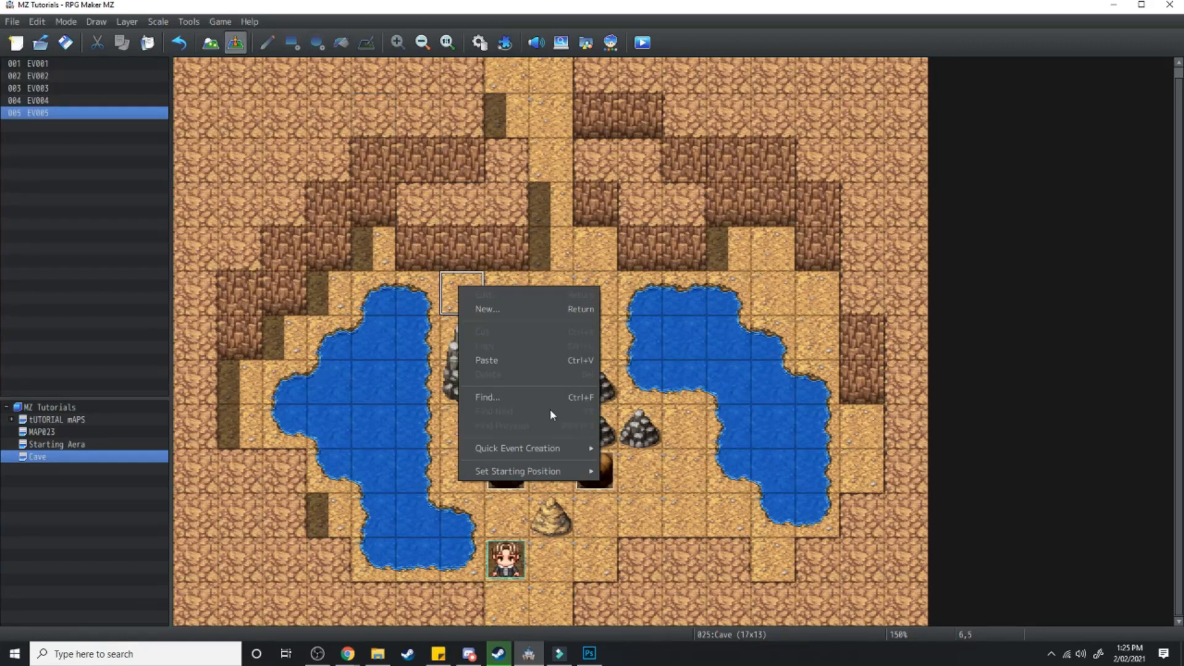
pyautogui.moveTo(518, 448)
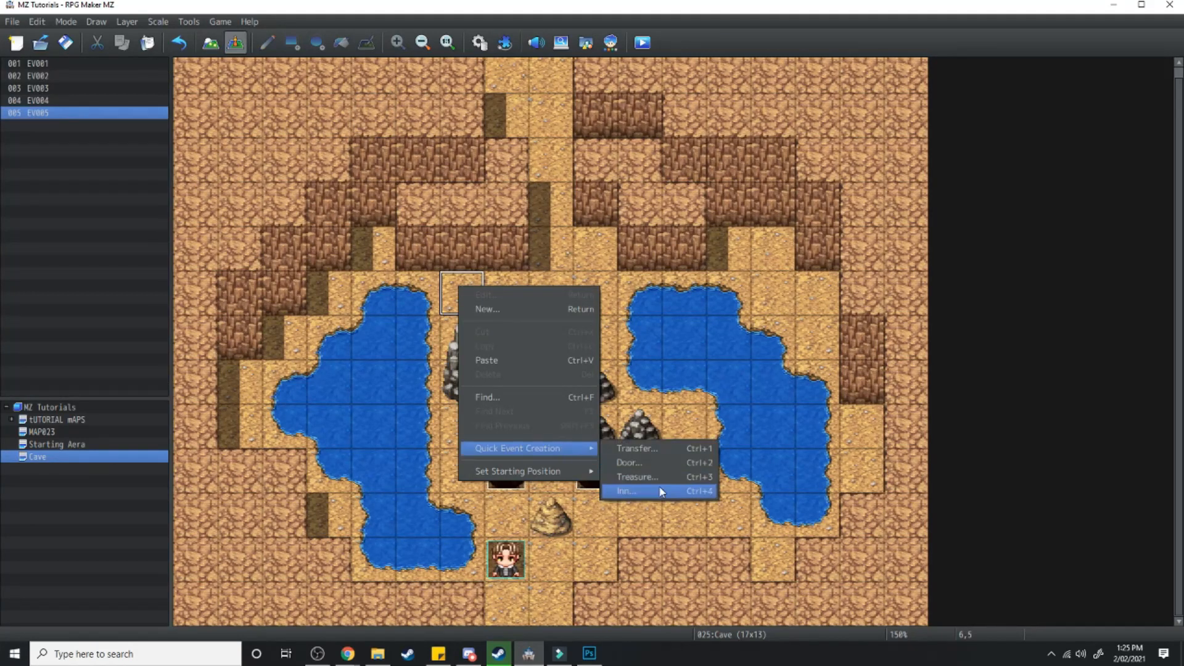
pyautogui.click(637, 477)
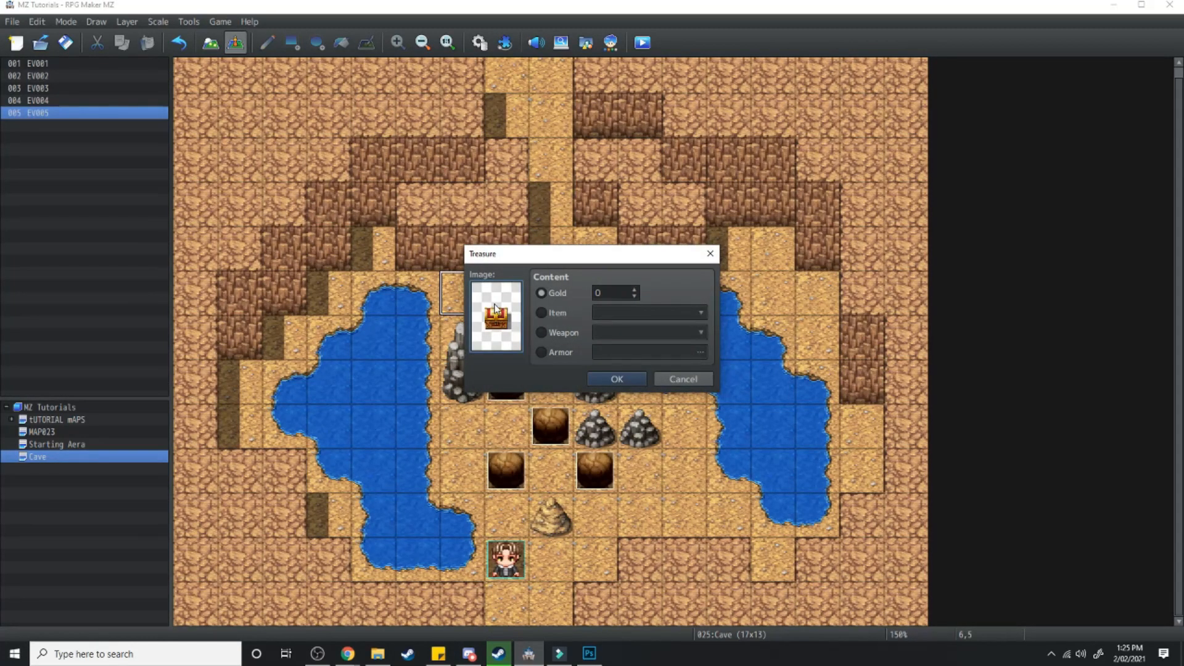
pyautogui.moveTo(626, 345)
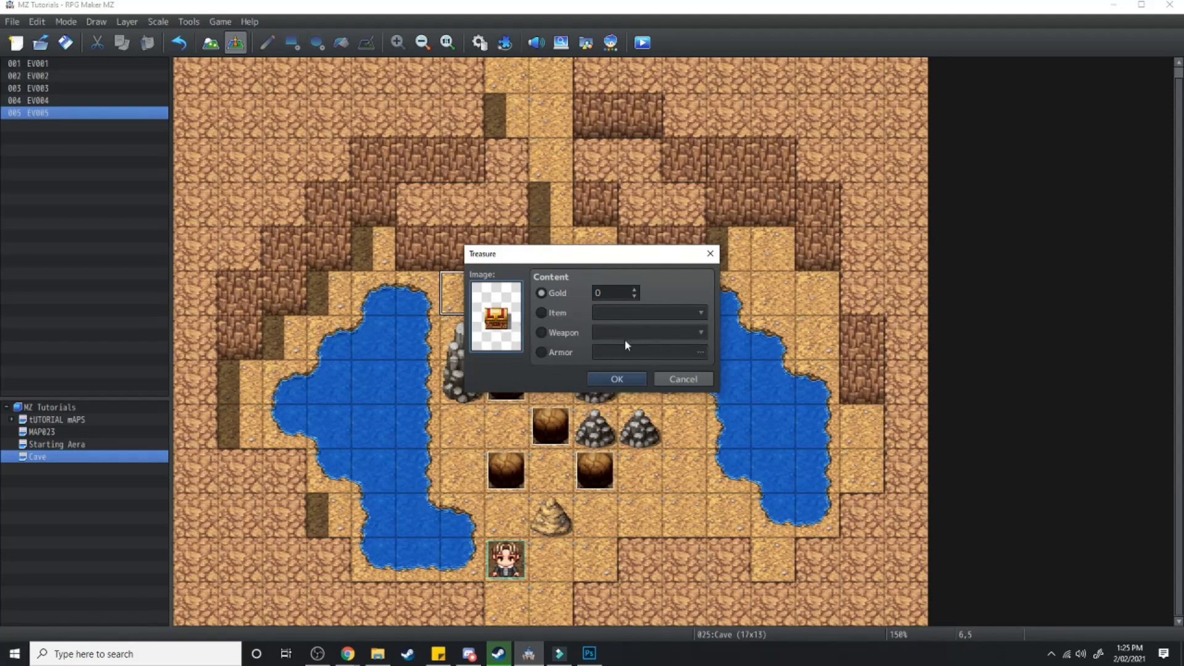
pyautogui.click(642, 43)
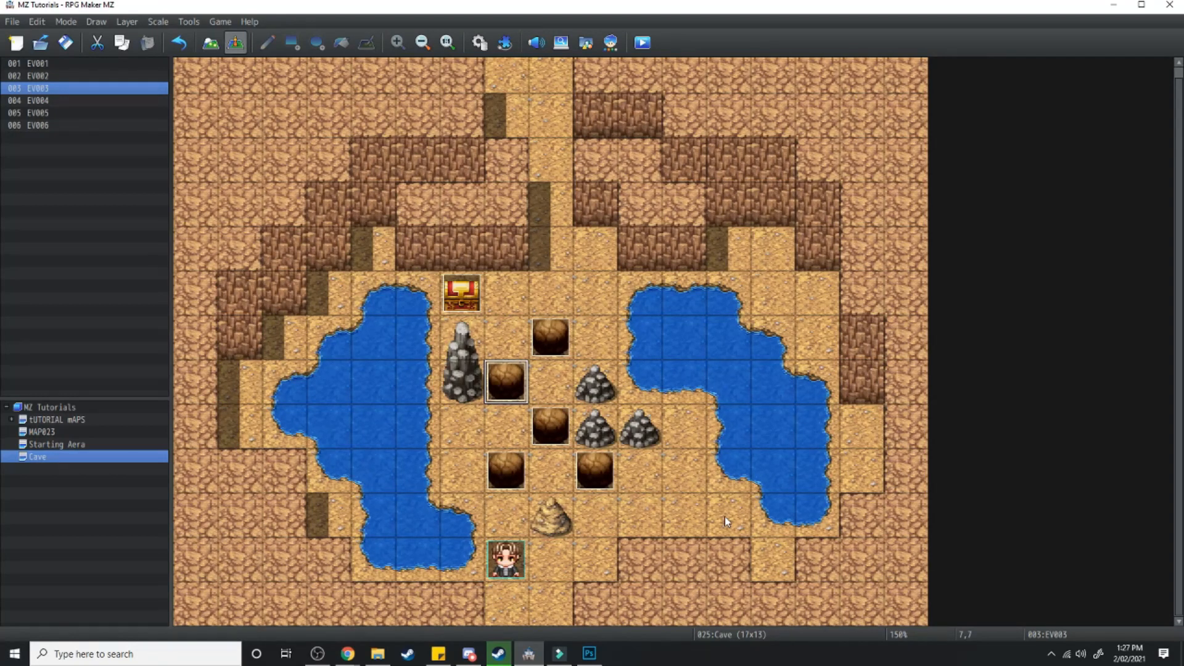
pyautogui.moveTo(469, 531)
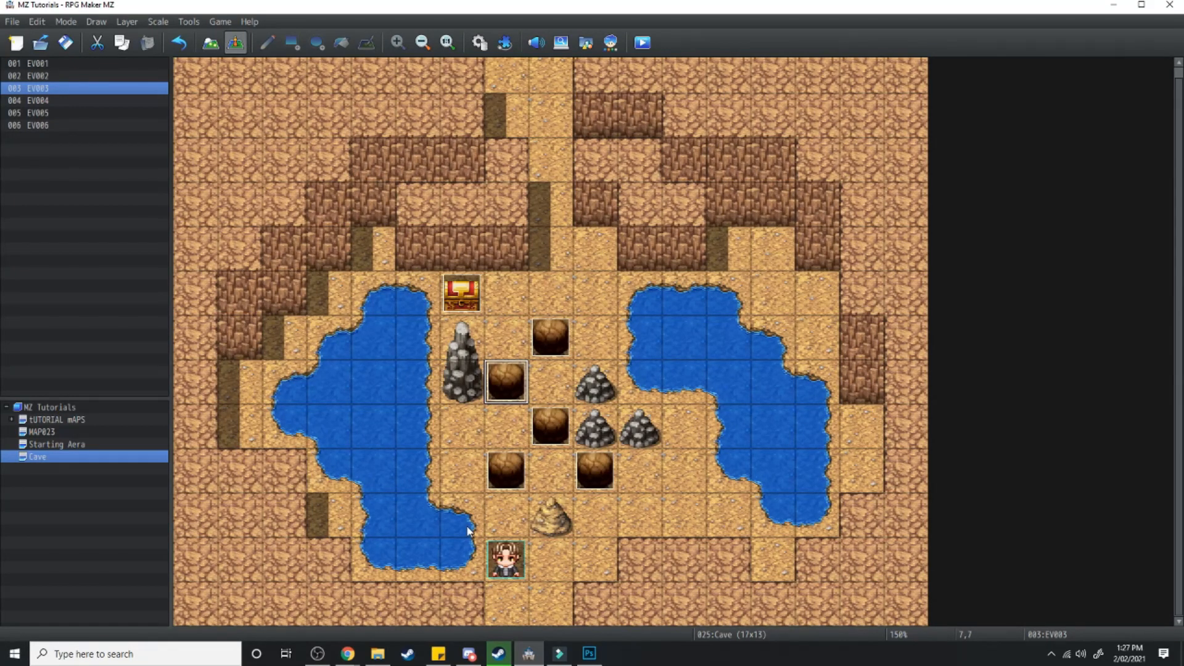